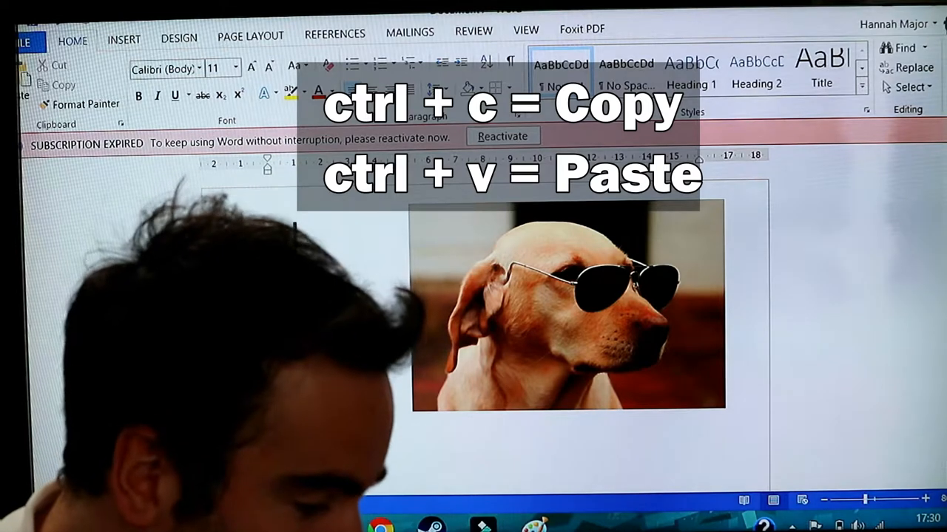
# - Paste a duplicate of the dog-in-sunglasses picture overlapping the original beside 'Cool Do…'
pyautogui.press('ctrl+v')
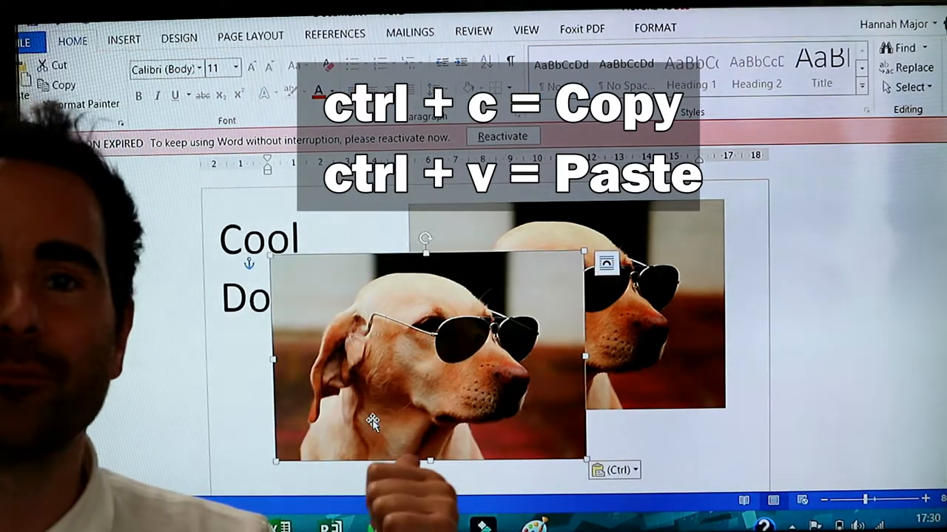